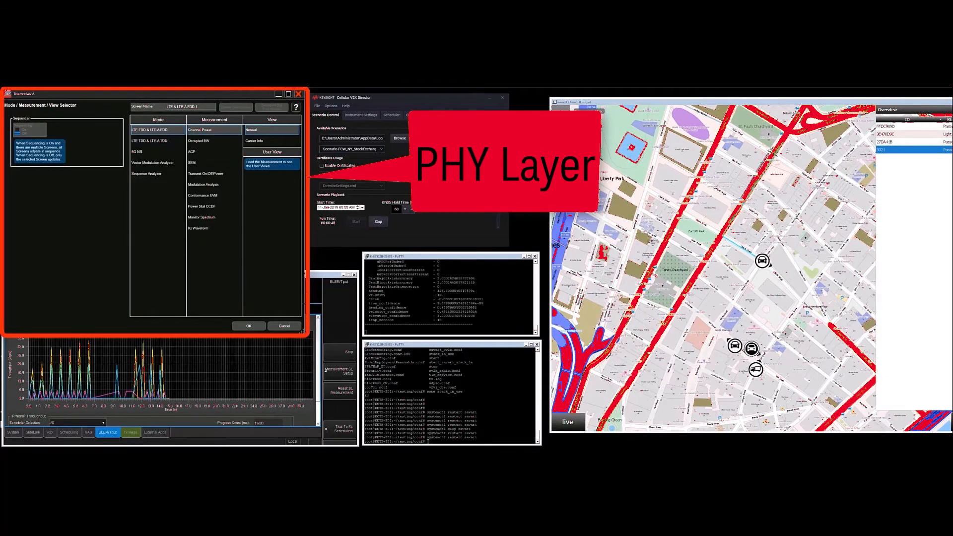
Choose the ACP measurement instead of occupied bandwidth for the LTE FDD sidelink carrier.
click(248, 325)
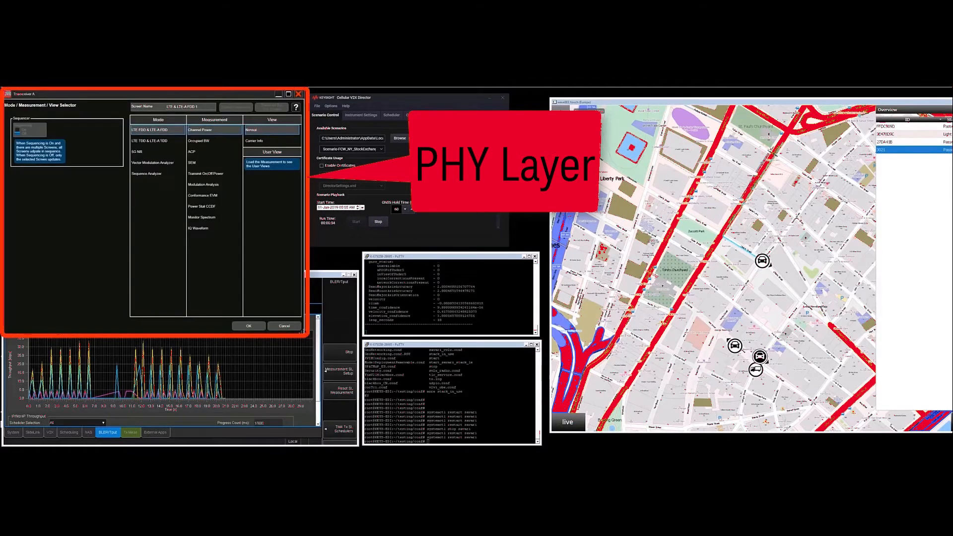
click(199, 141)
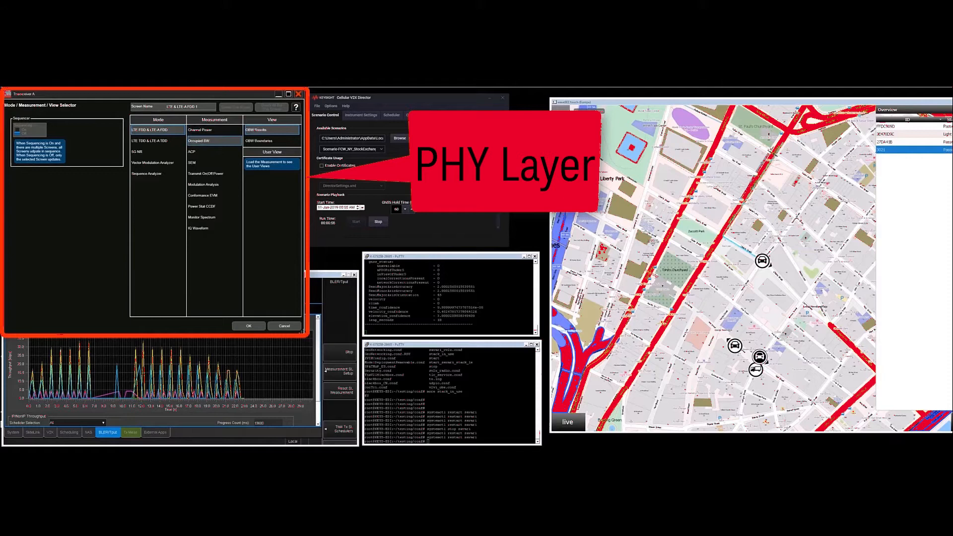
click(248, 325)
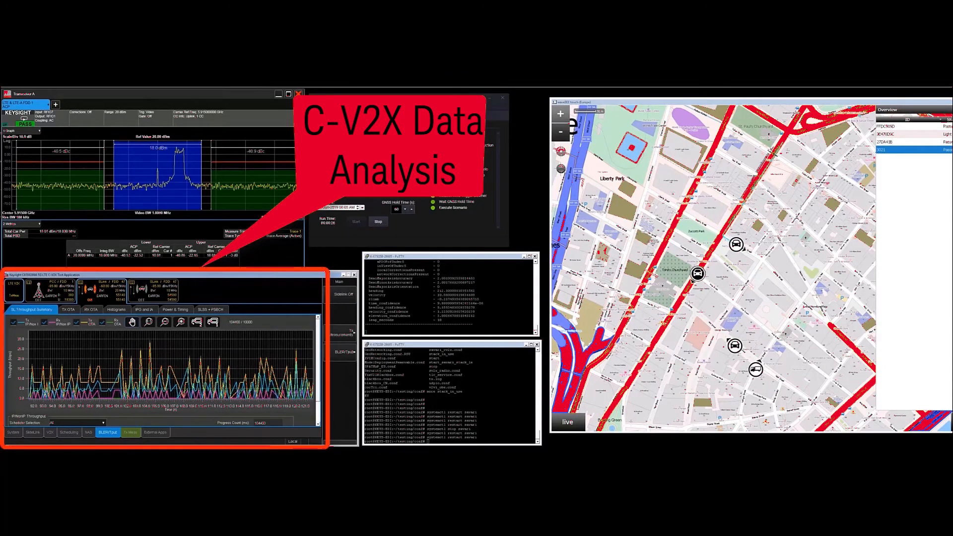
Browse the RX PSSCH/PSCCH 1st Subchannel histogram, then show the RX Modulation histogram.
click(116, 309)
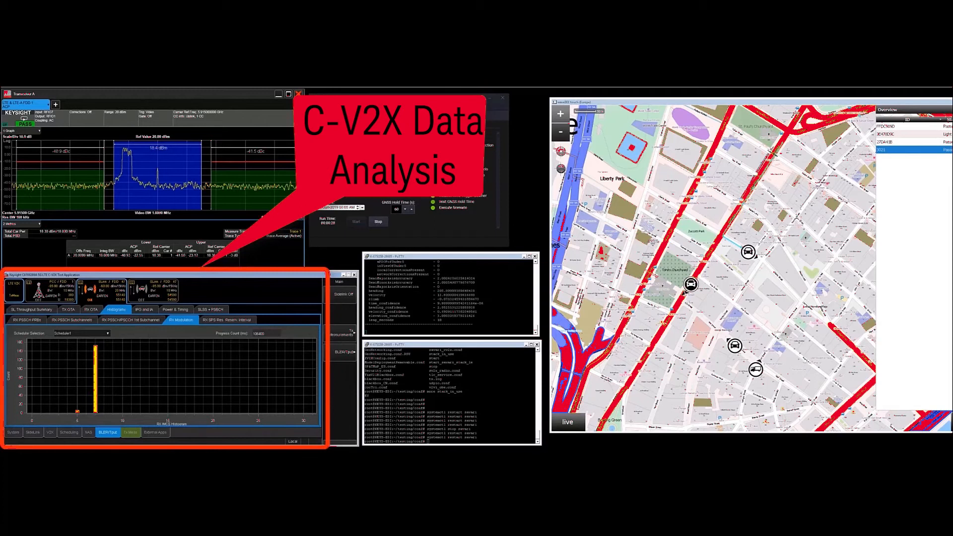
click(131, 320)
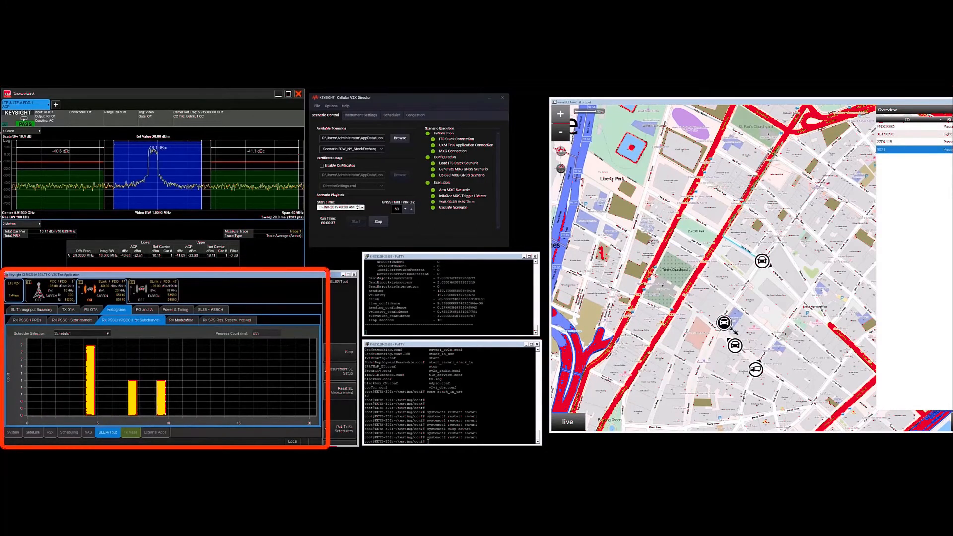
click(181, 320)
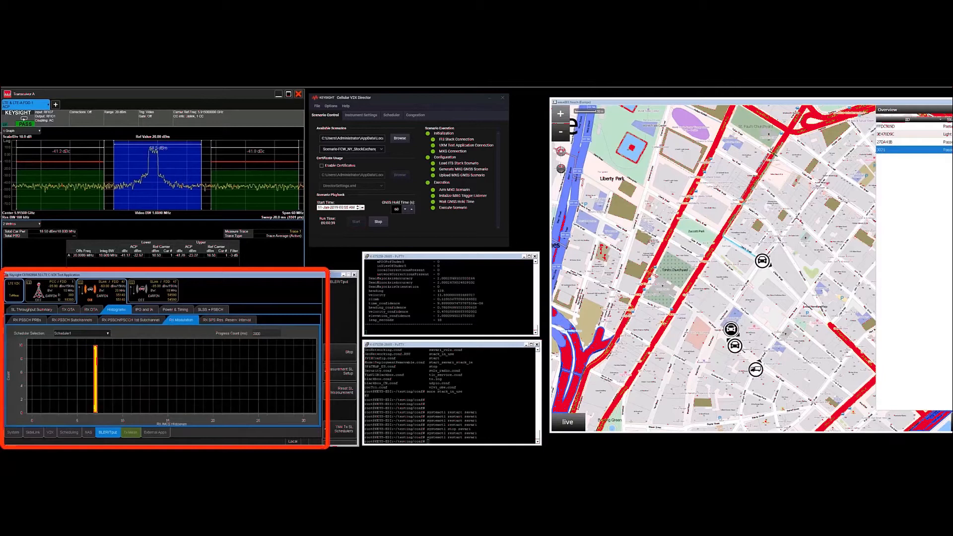
click(30, 309)
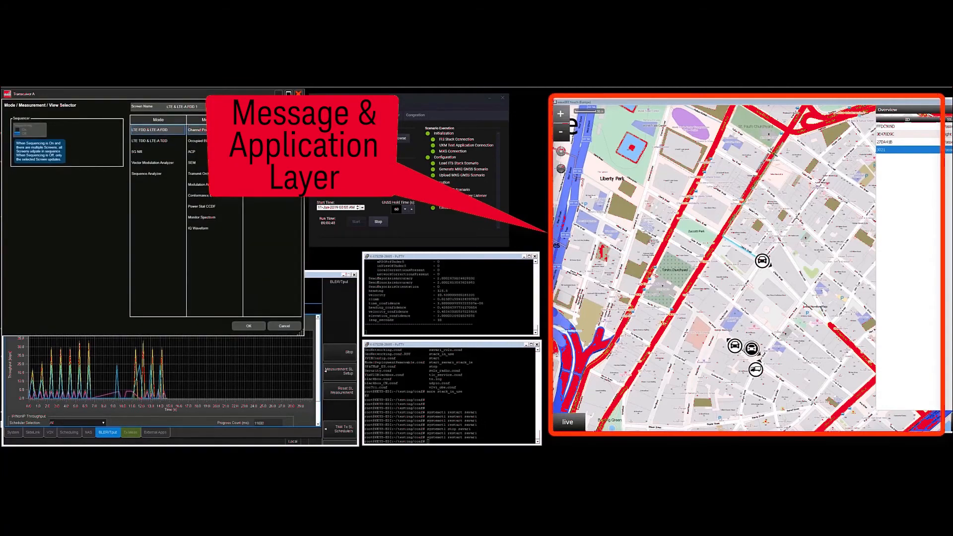
click(248, 326)
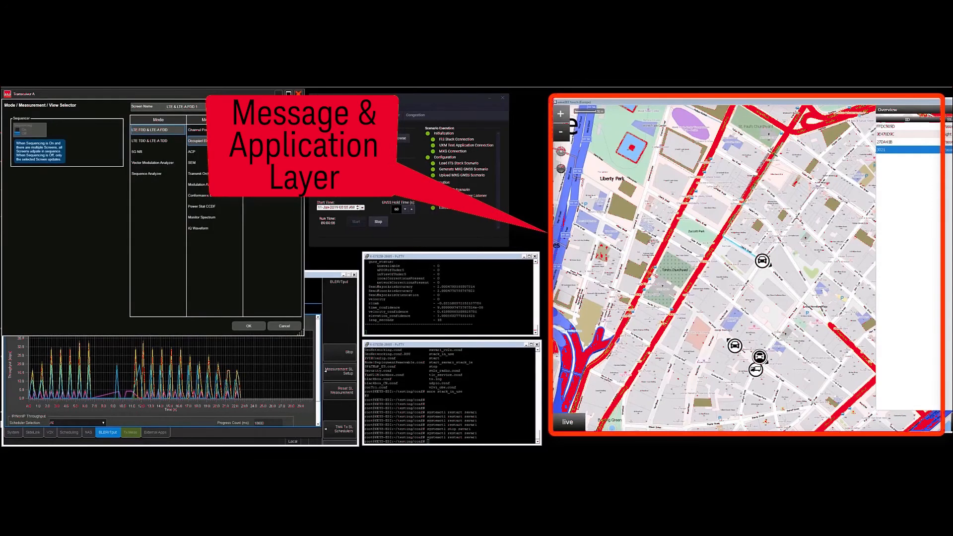
click(248, 326)
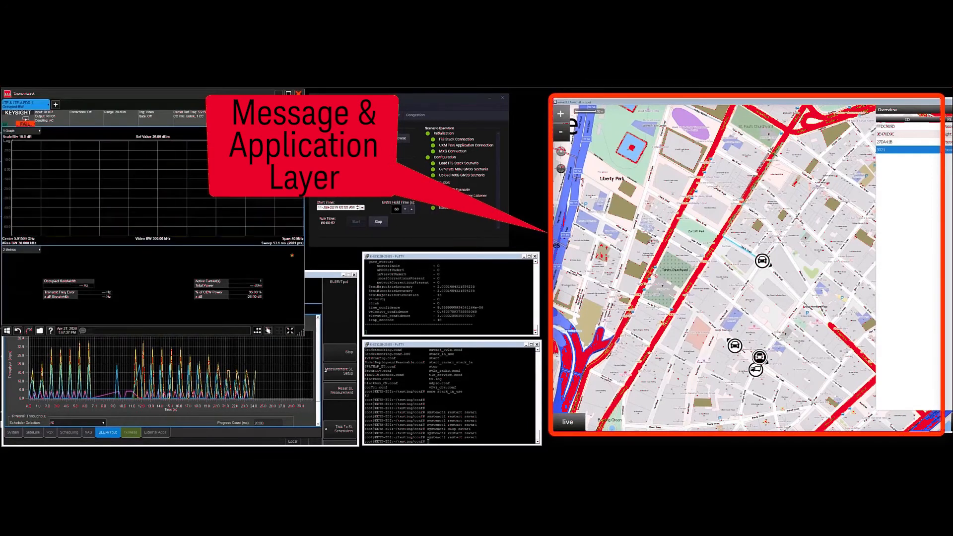